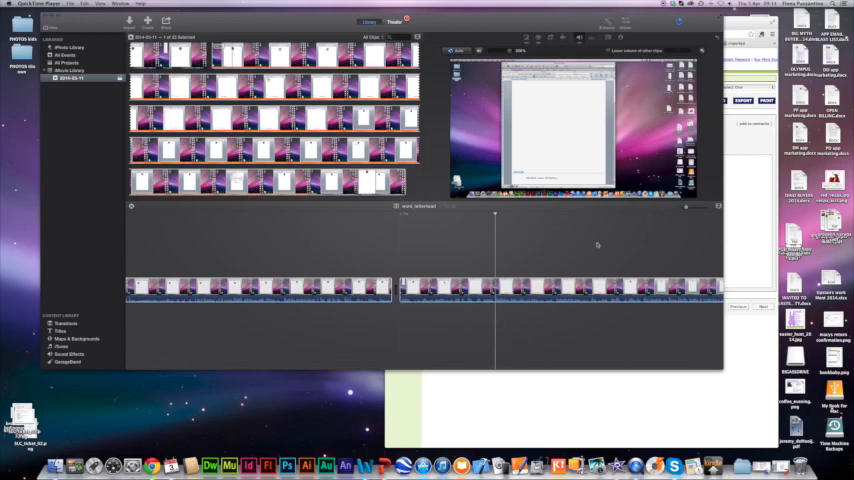
pyautogui.moveTo(628, 252)
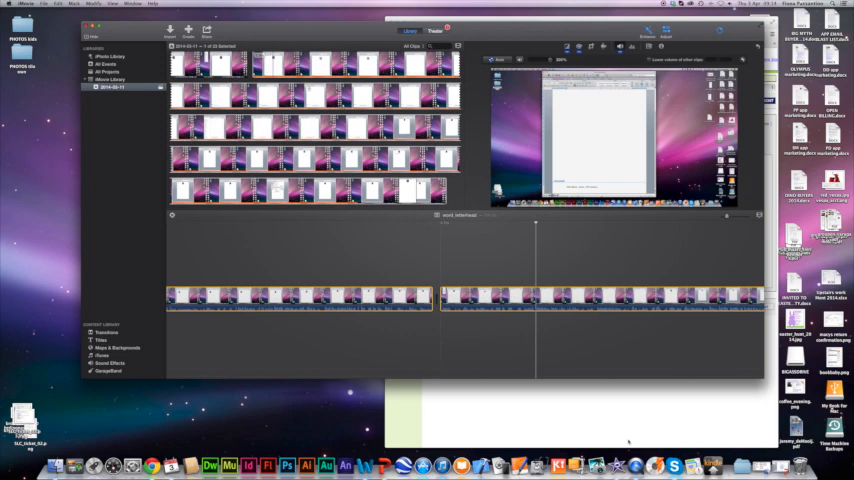
pyautogui.moveTo(626, 440)
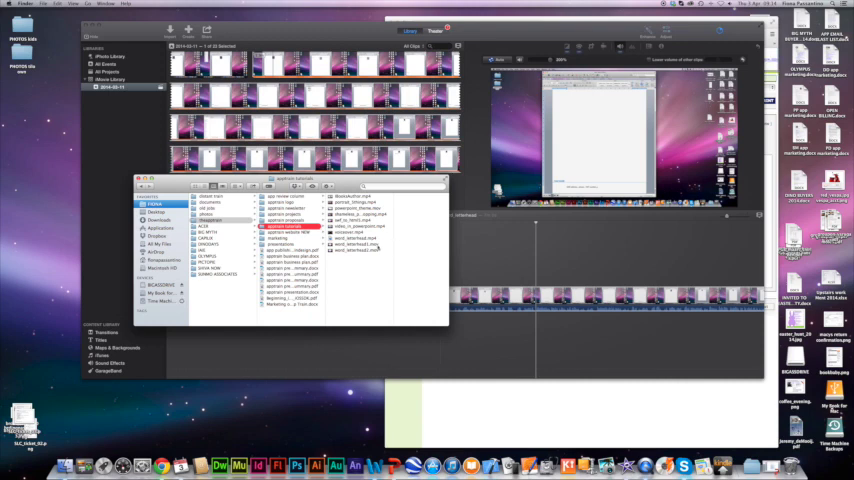
# - Preview a recording file in Finder's column view, then close the Finder window
pyautogui.click(344, 244)
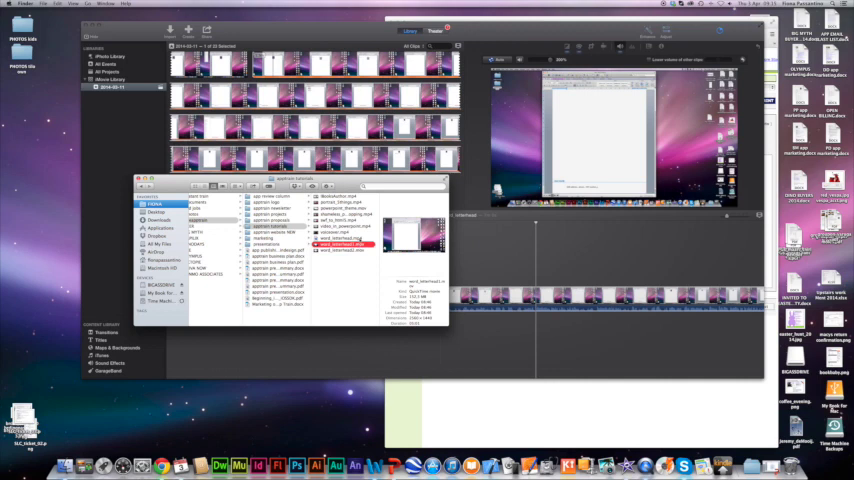
pyautogui.moveTo(348, 284)
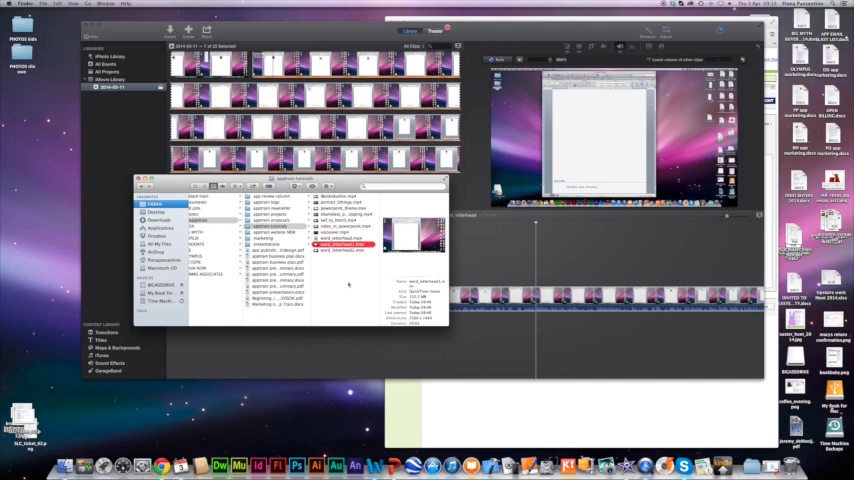
pyautogui.click(340, 208)
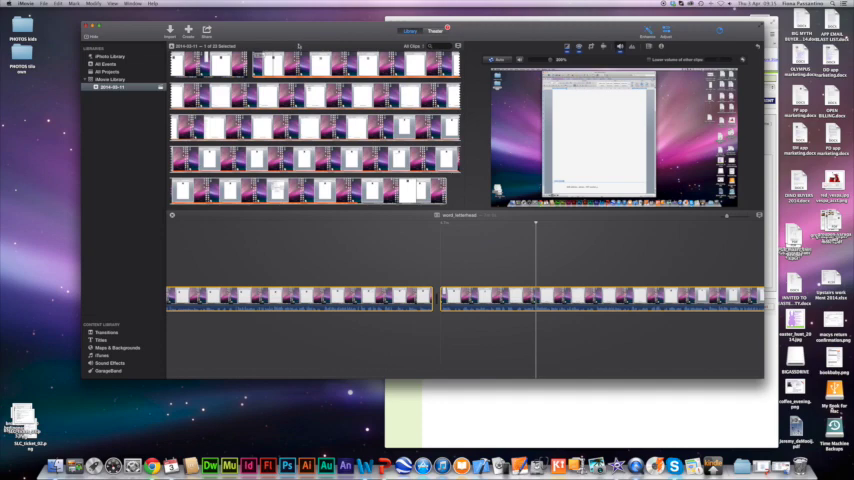
# - Create a new project with no theme and name it 'newproject'
pyautogui.click(52, 4)
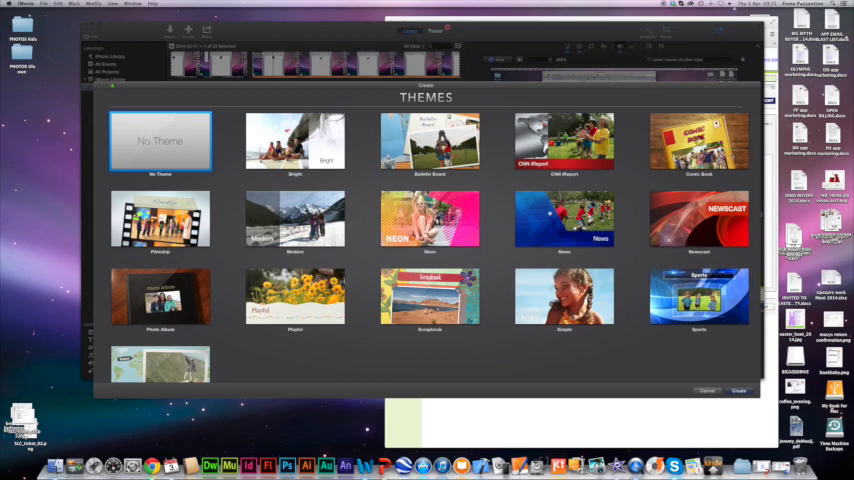
pyautogui.moveTo(296, 296)
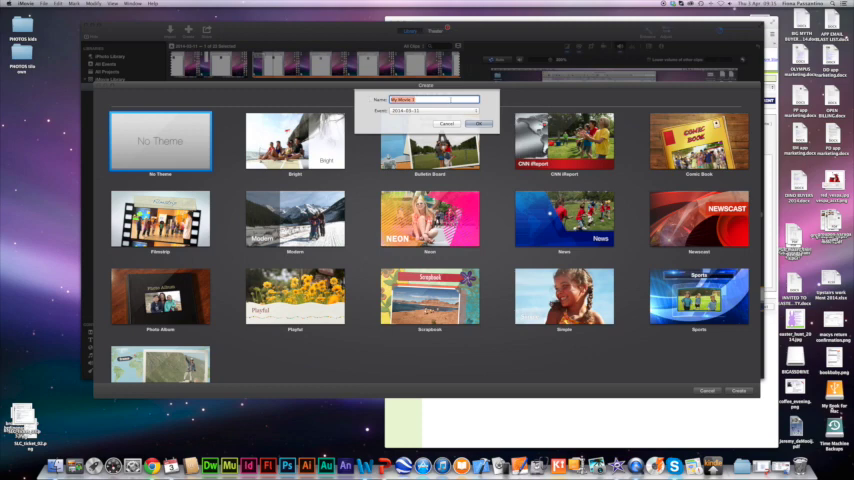
pyautogui.click(440, 100)
pyautogui.write('pol')
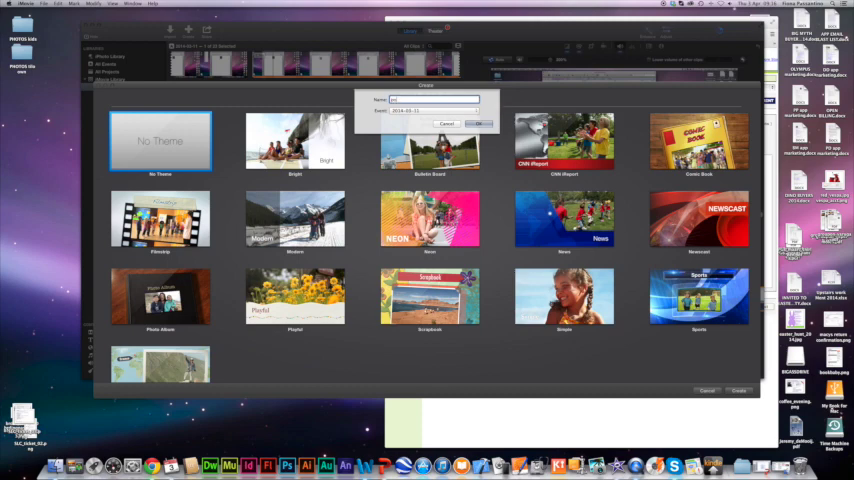
pyautogui.write('newproject')
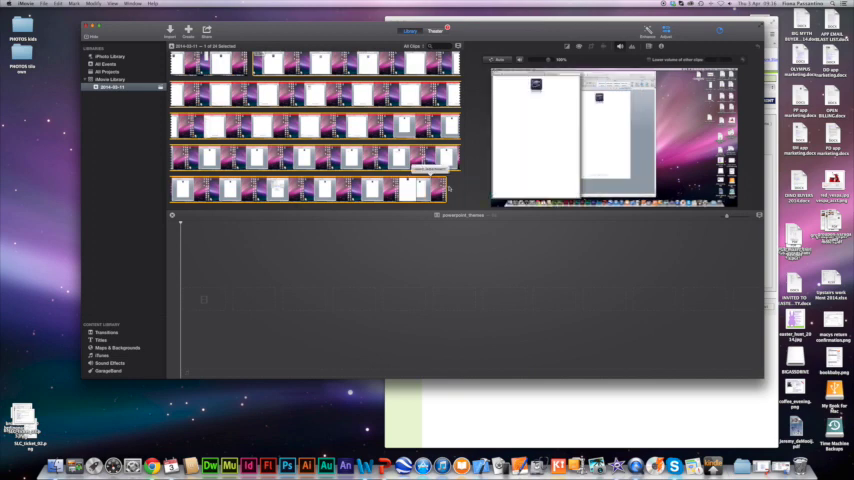
# - Choose an action from an event clip's contextual menu, changing the clips listed in the browser
pyautogui.rightClick(428, 178)
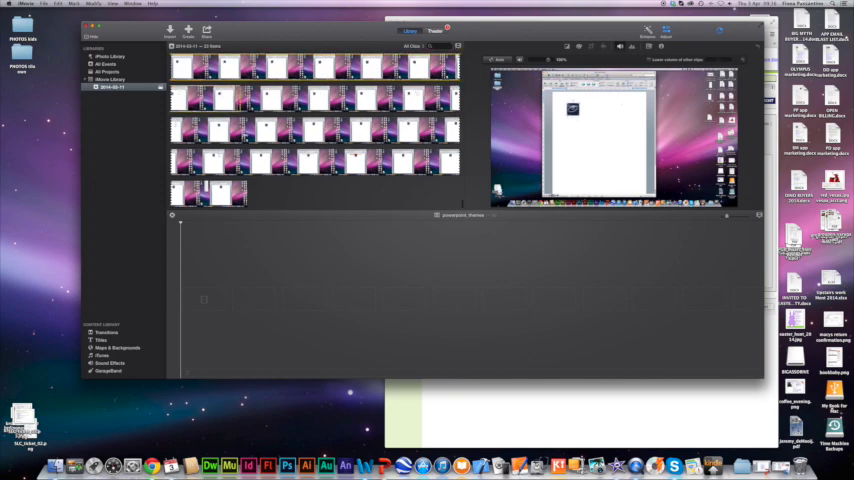
pyautogui.rightClick(240, 190)
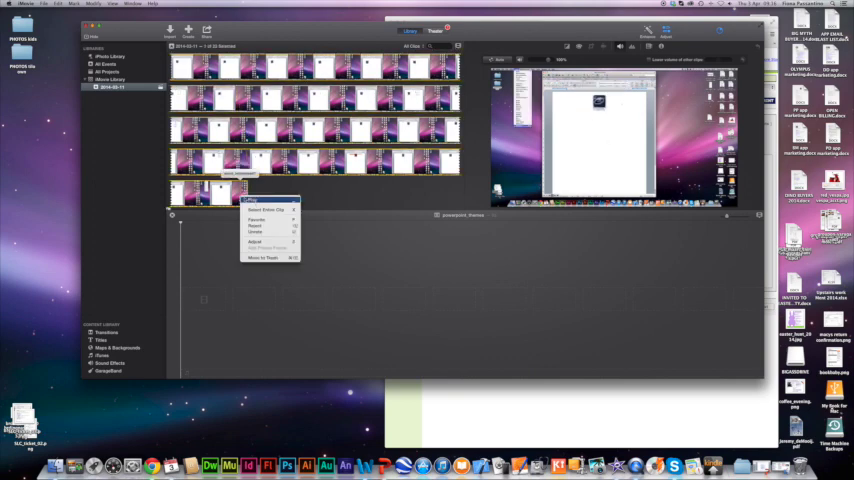
pyautogui.click(332, 188)
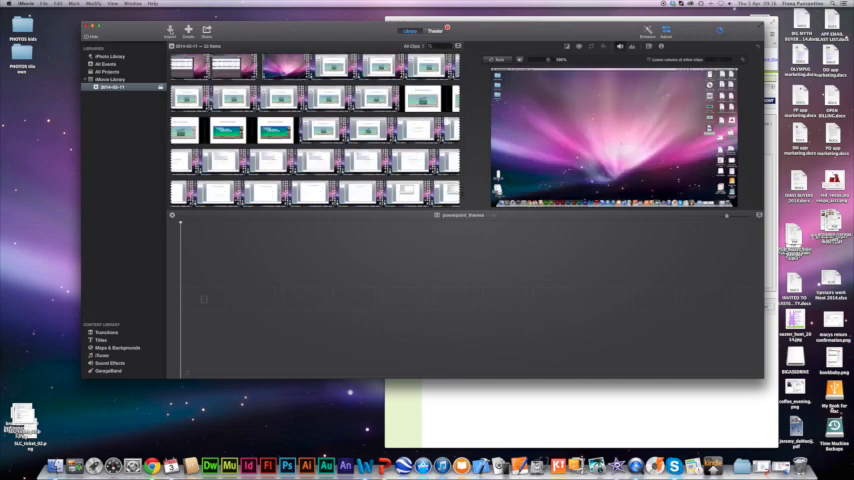
# - Start a movie import and browse into the folder holding the screen recordings
pyautogui.click(170, 32)
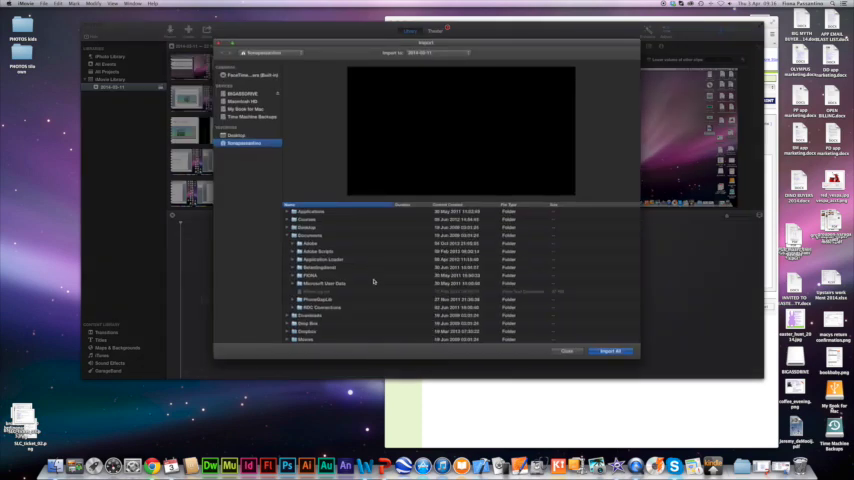
pyautogui.click(312, 276)
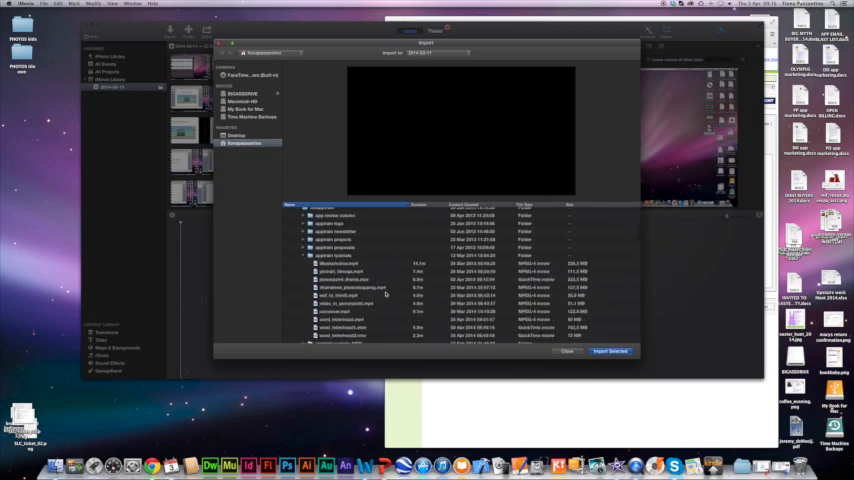
pyautogui.scroll(-3)
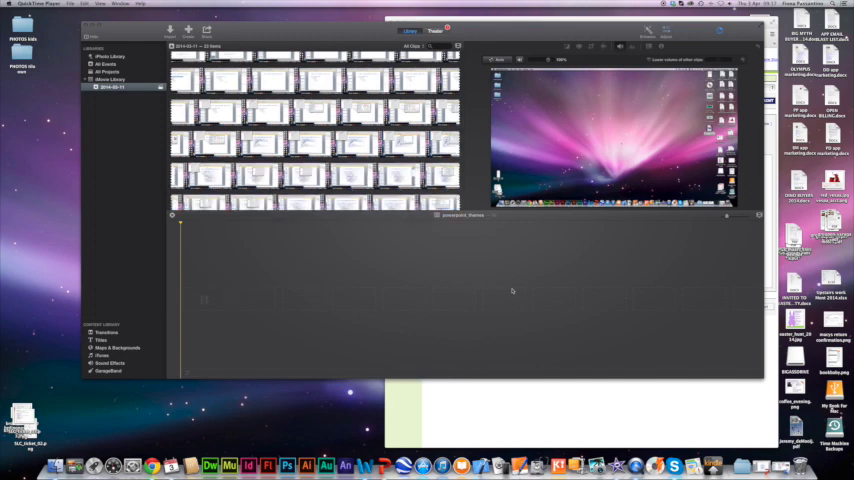
pyautogui.moveTo(272, 288)
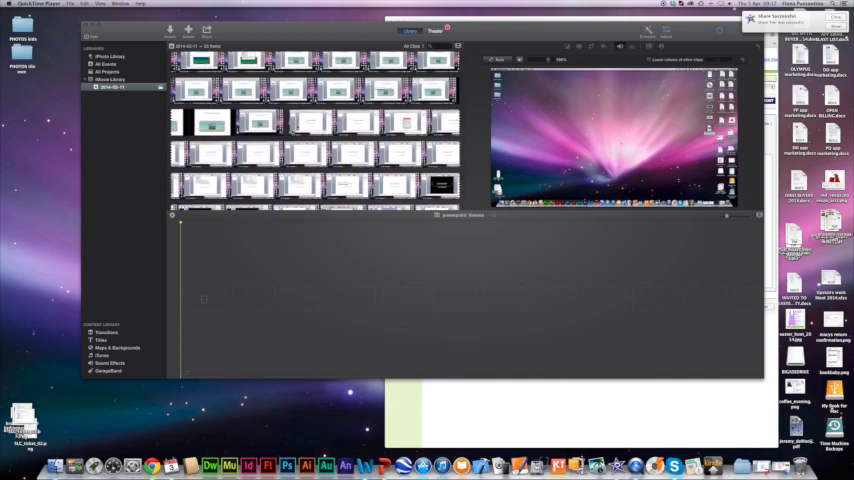
pyautogui.click(288, 126)
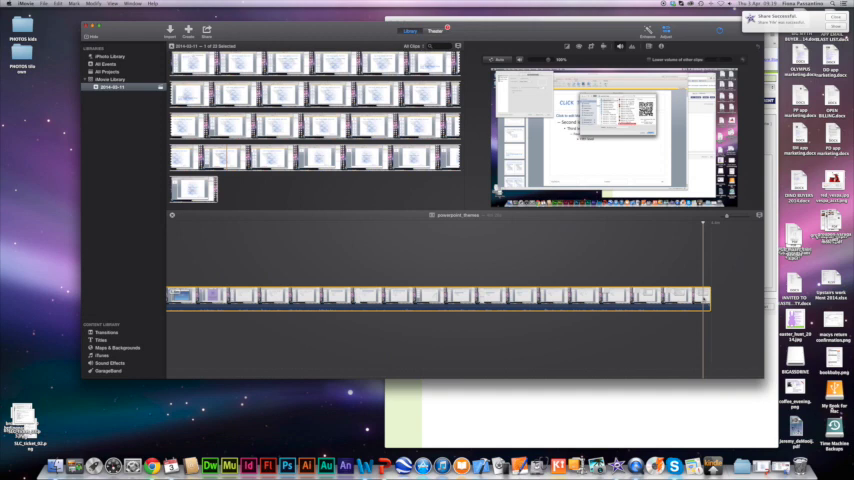
# - Split the screen recording clip at the point where the mistake occurs
pyautogui.rightClick(708, 300)
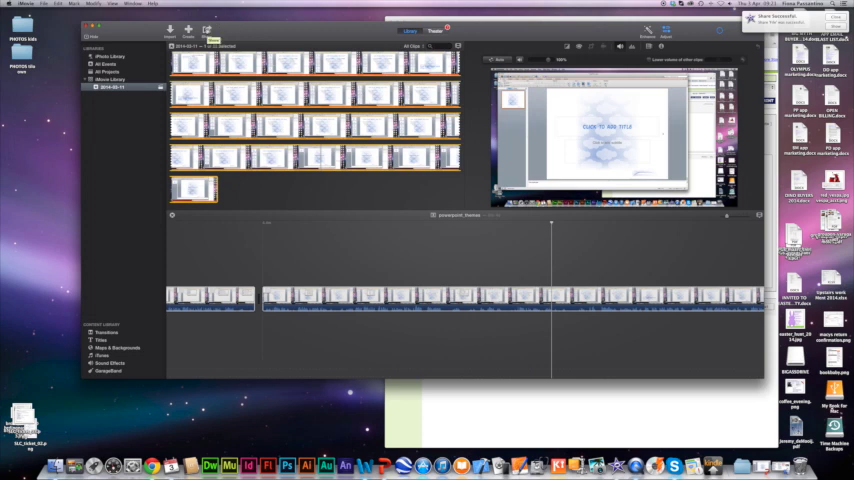
# - Begin sharing the powerpoint_theme movie as a file with a small resolution
pyautogui.click(208, 32)
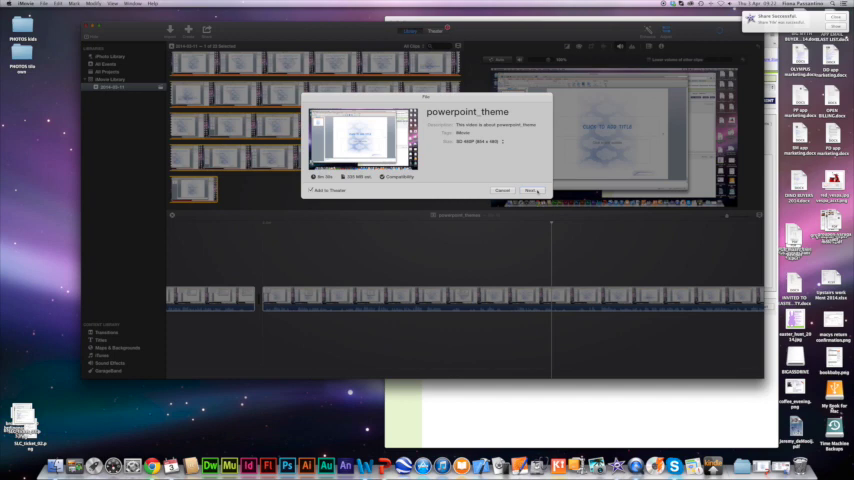
# - Accept the export settings and save the powerpoint_theme movie file to disk
pyautogui.click(532, 190)
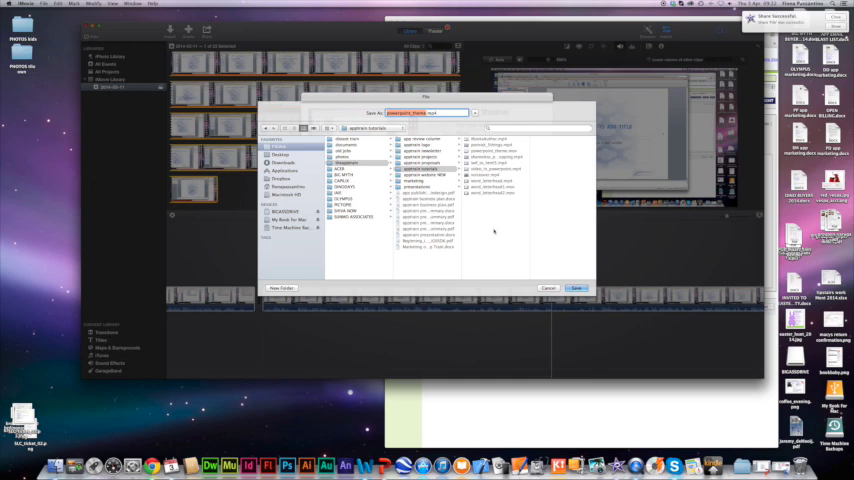
pyautogui.click(576, 288)
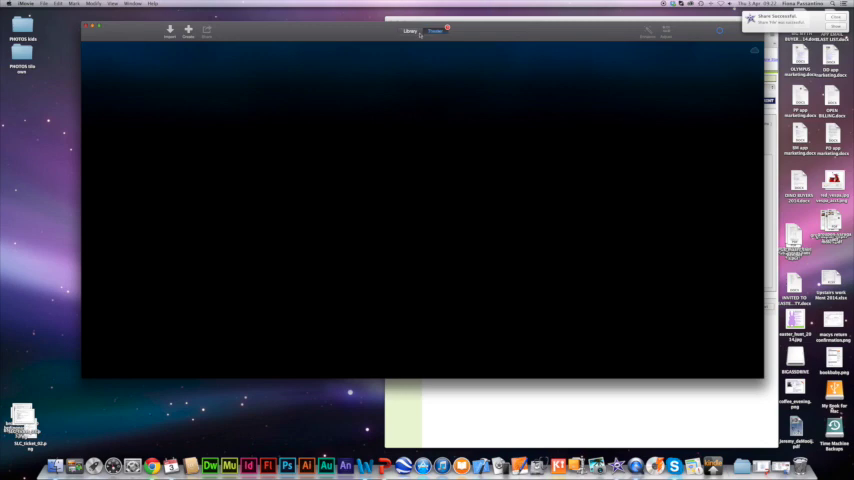
pyautogui.moveTo(532, 84)
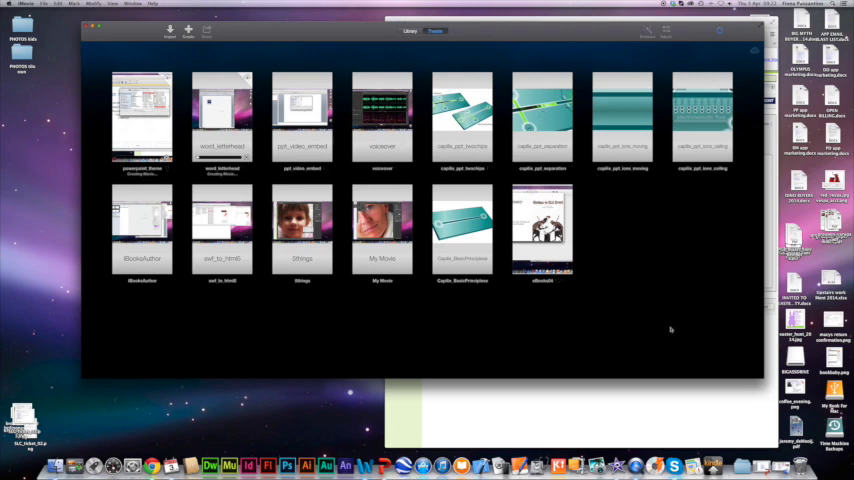
pyautogui.moveTo(248, 302)
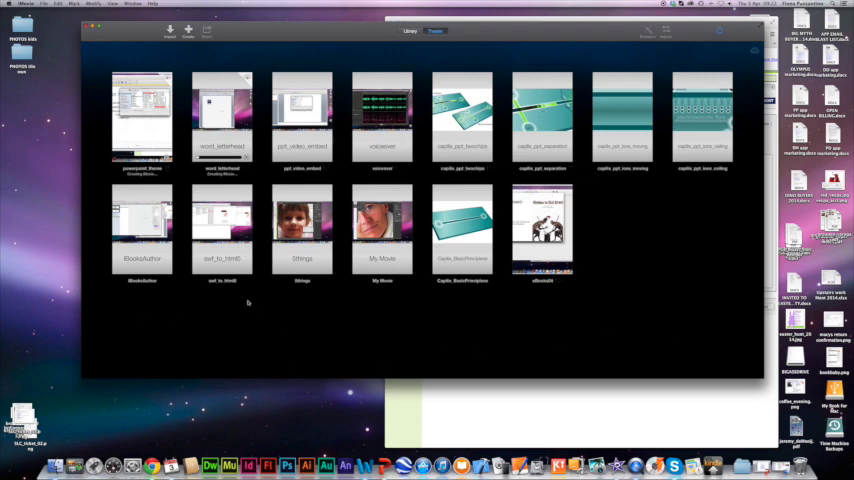